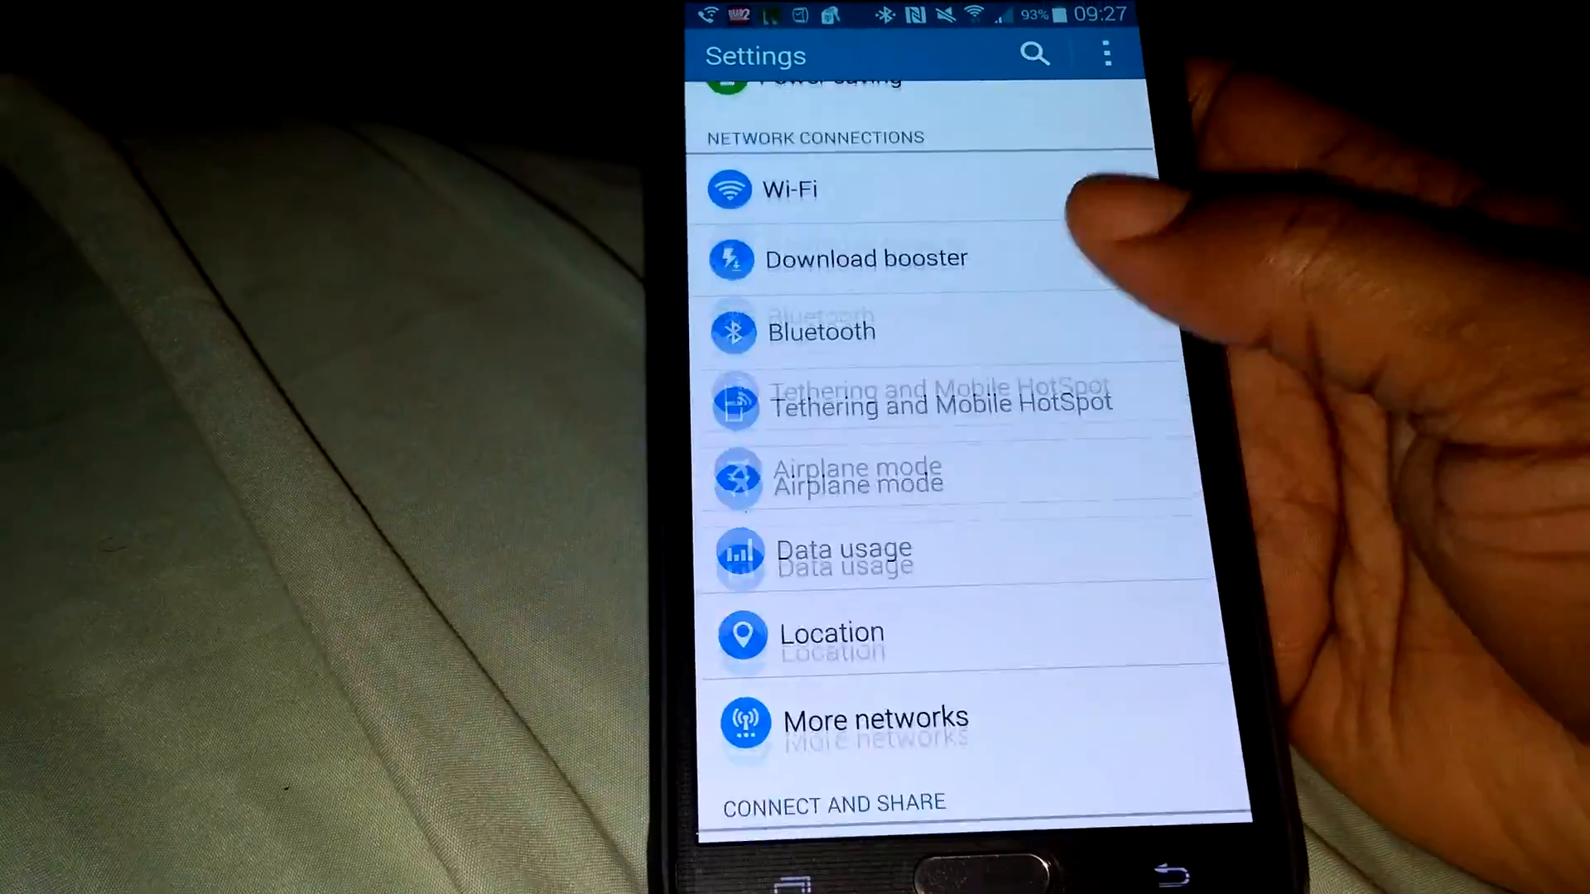
Step: Scroll down the Settings list toward About device
{"action": "scroll", "scroll_direction": "down", "scroll_amount": 3}
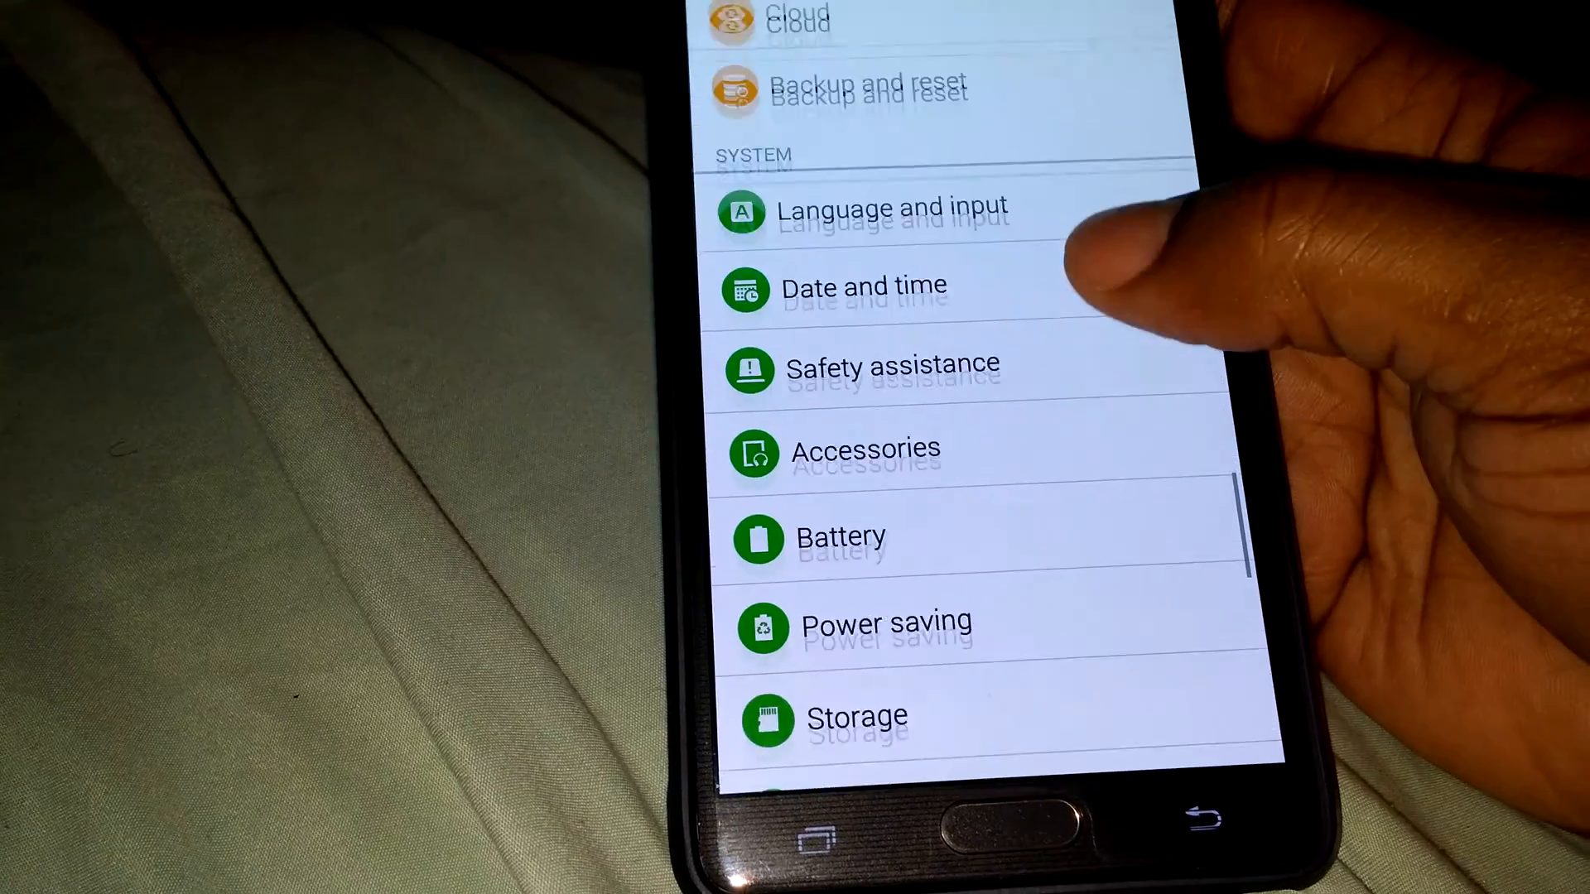
{"action": "scroll", "scroll_direction": "down", "scroll_amount": 3}
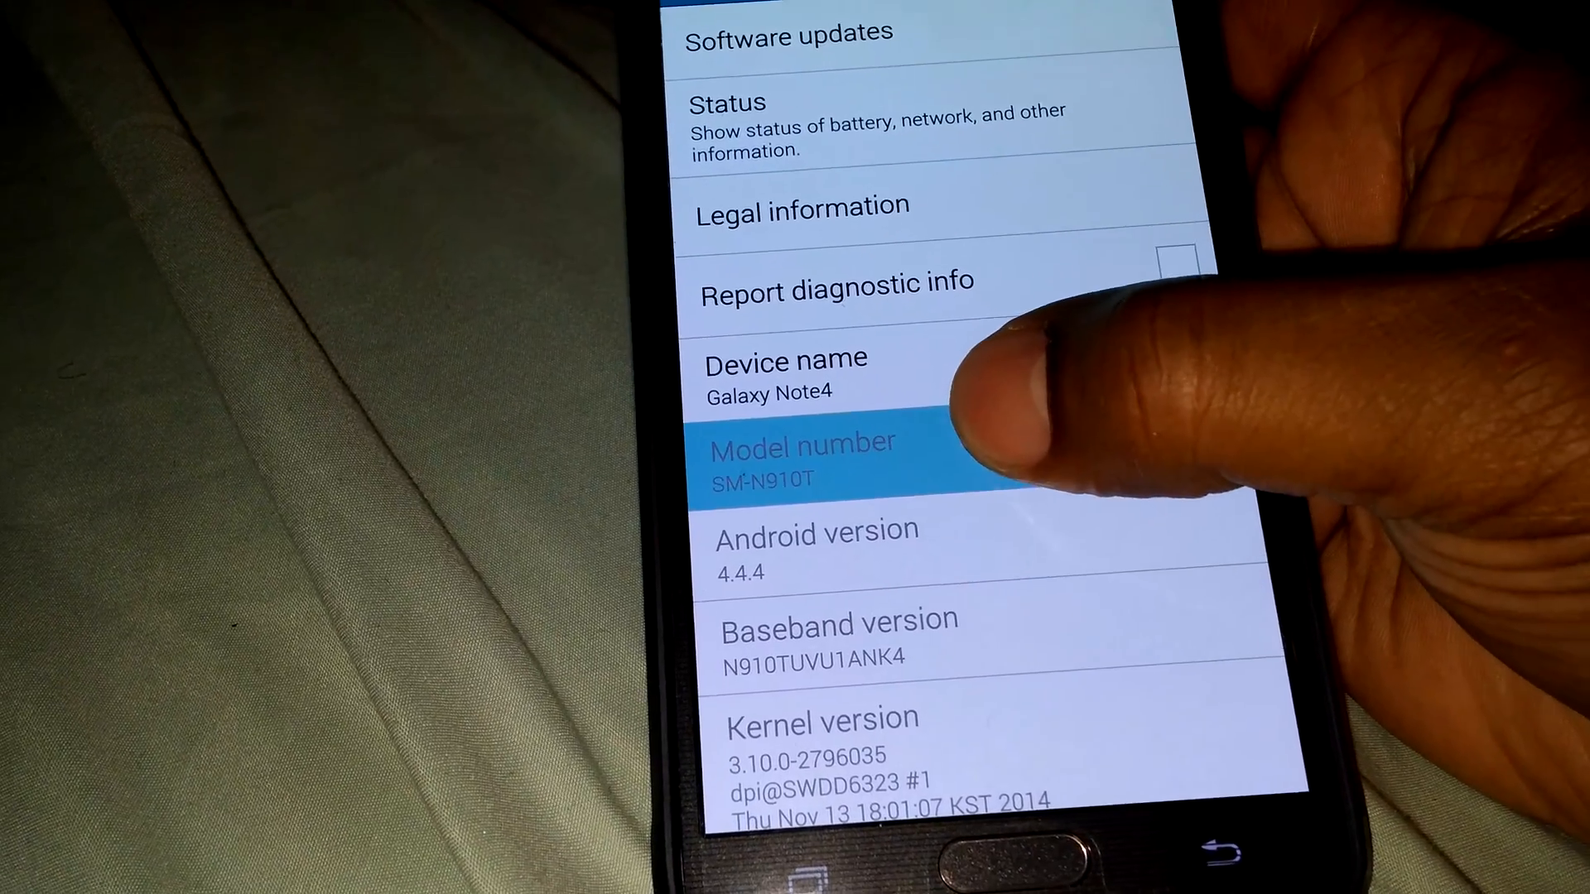
Step: Open Developer options from the System section, where runtime system reads Use Dalvik
{"action": "scroll", "scroll_direction": "down", "scroll_amount": 3}
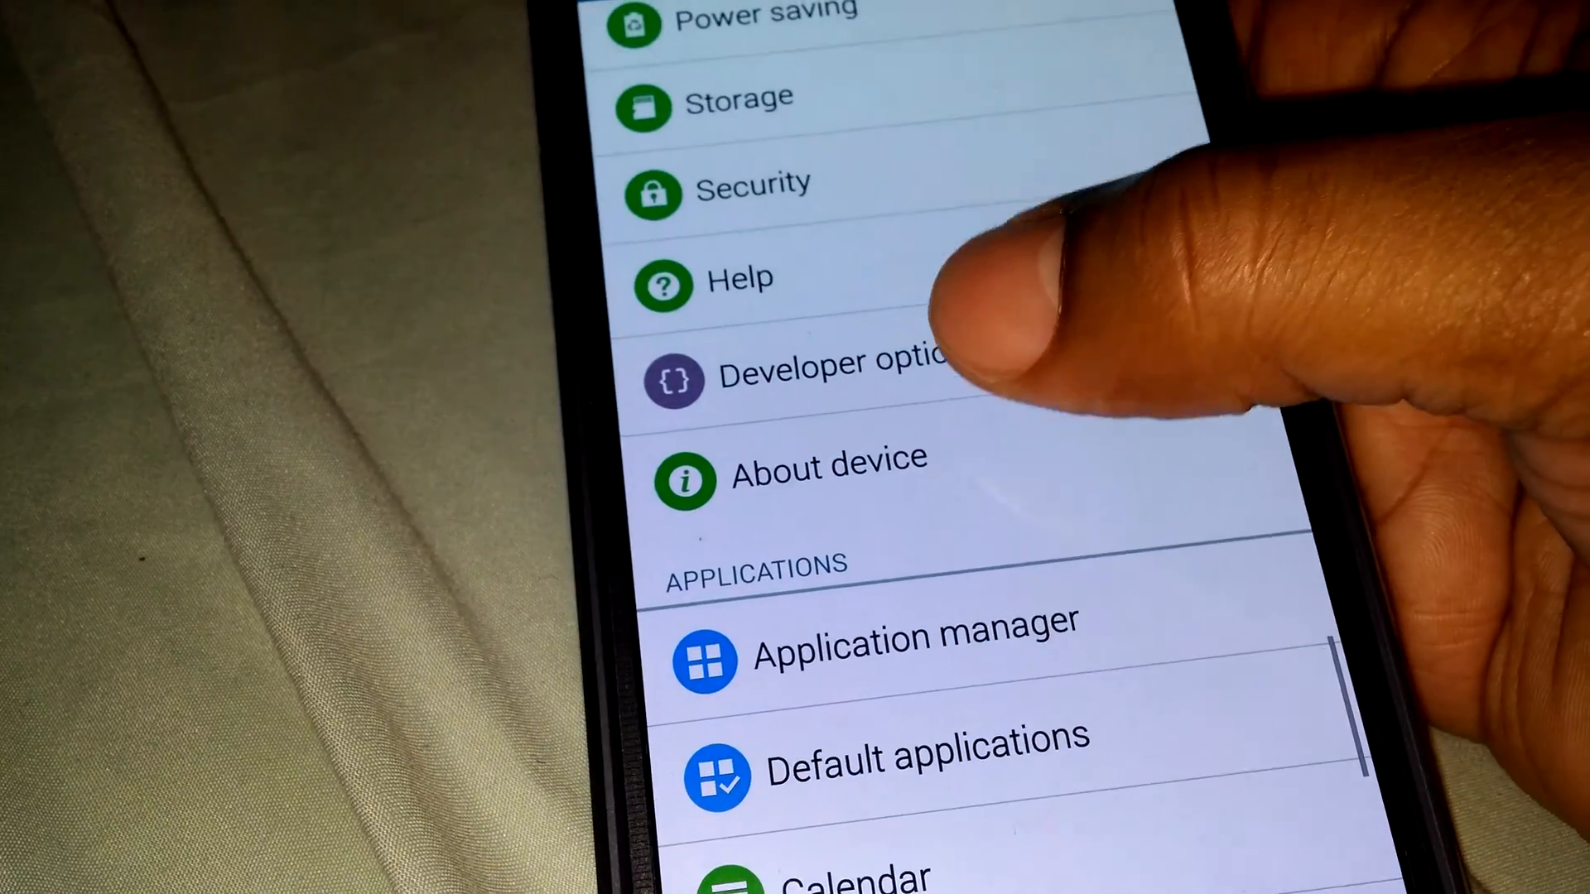
{"action": "left_click", "coordinate": [822, 364]}
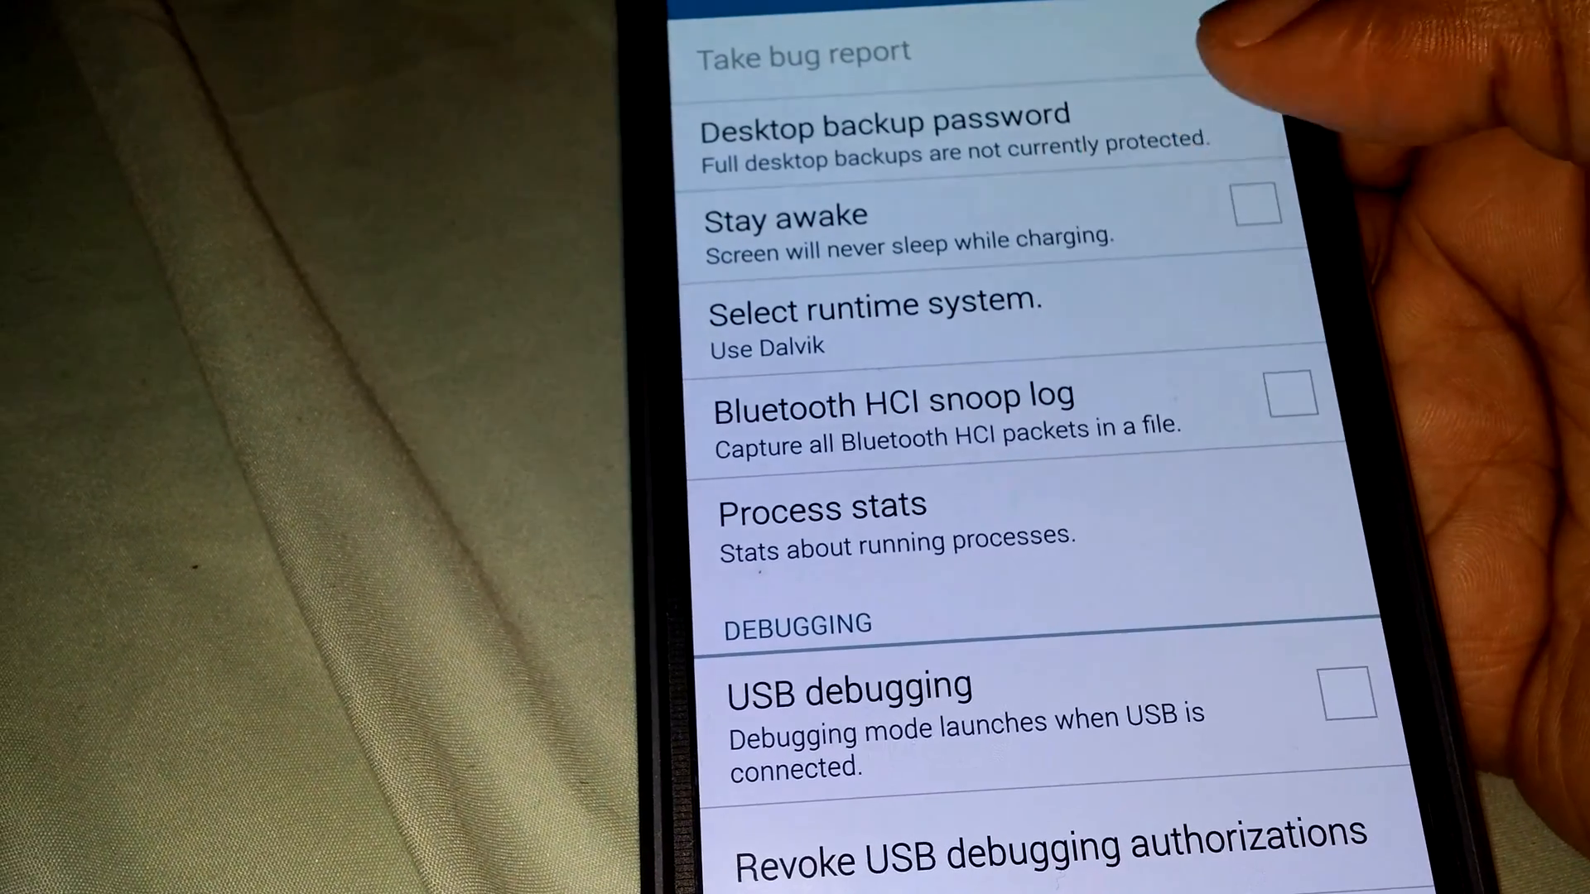